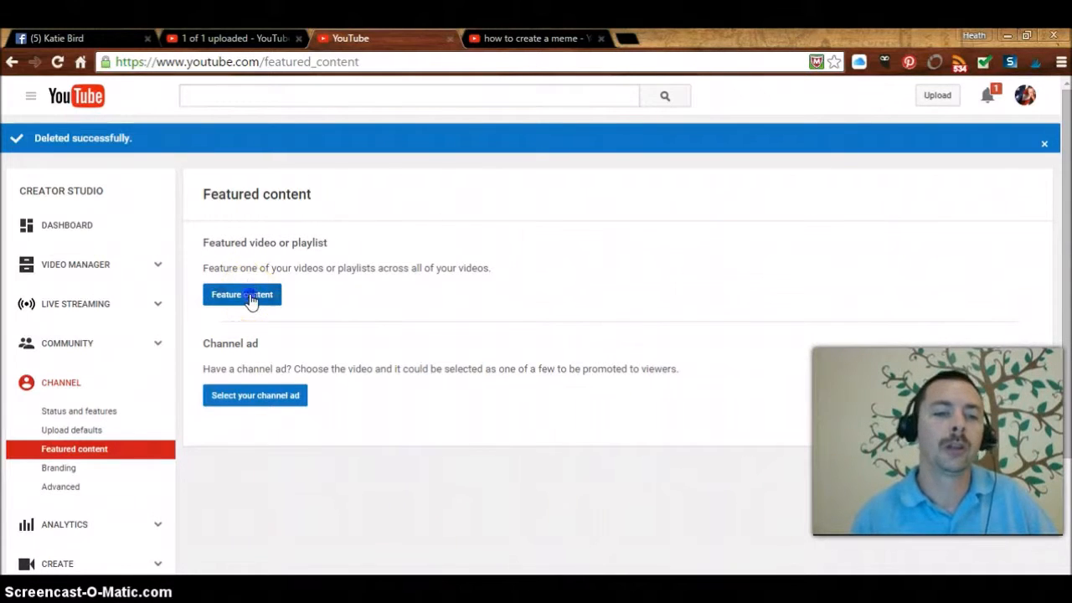
Open the feature-selection choice for which video or playlist to feature.
left_click(242, 294)
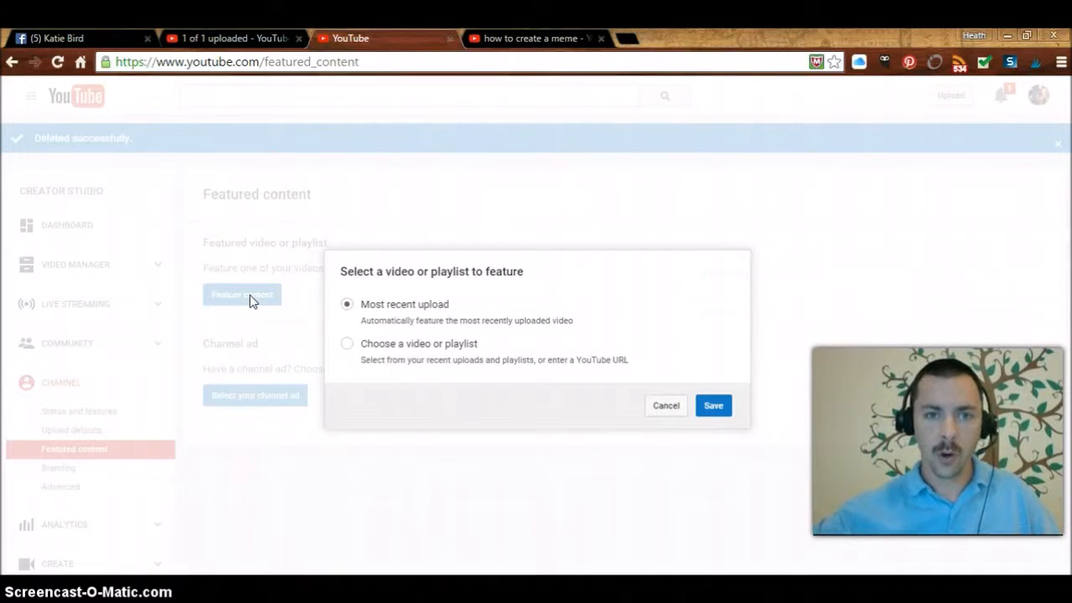
mouse_move(356, 339)
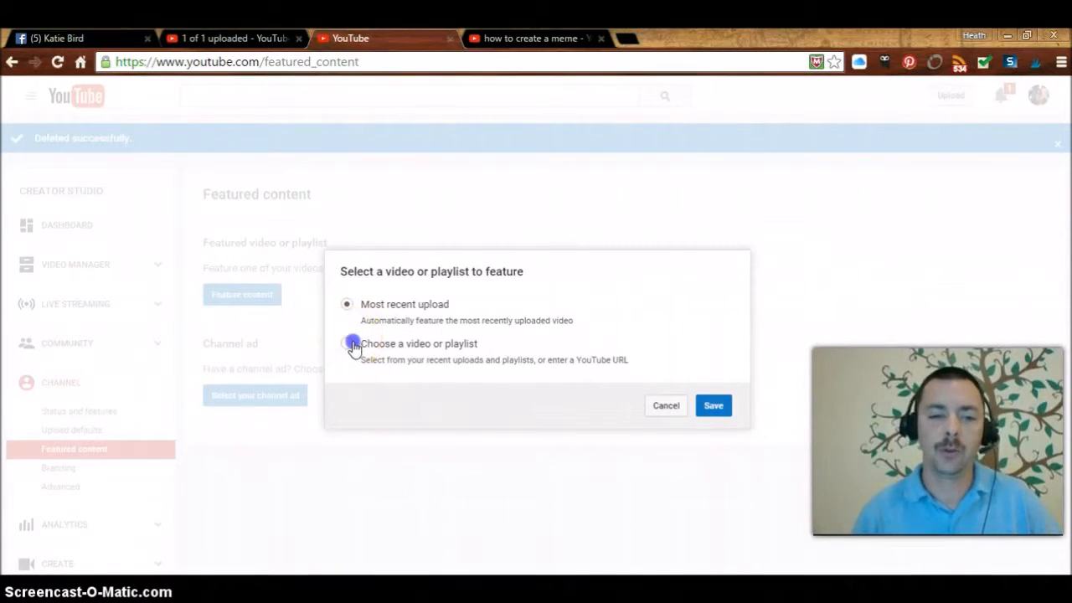
Switch to 'Choose a video or playlist' and save a specific video as featured.
left_click(347, 343)
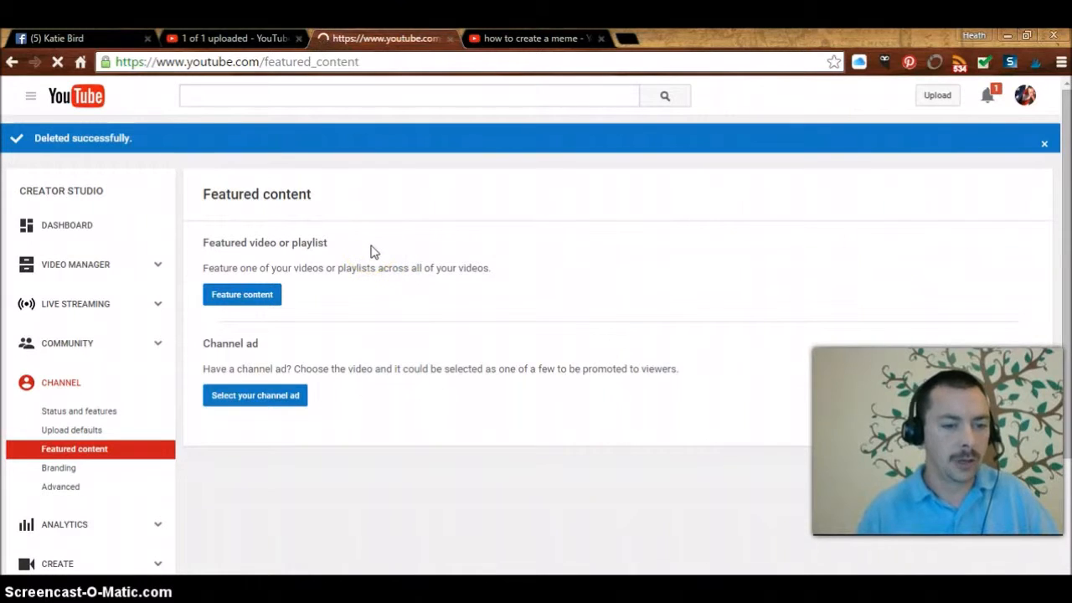
Set the featured video's display time to End of video and review the other timing options.
left_click(242, 293)
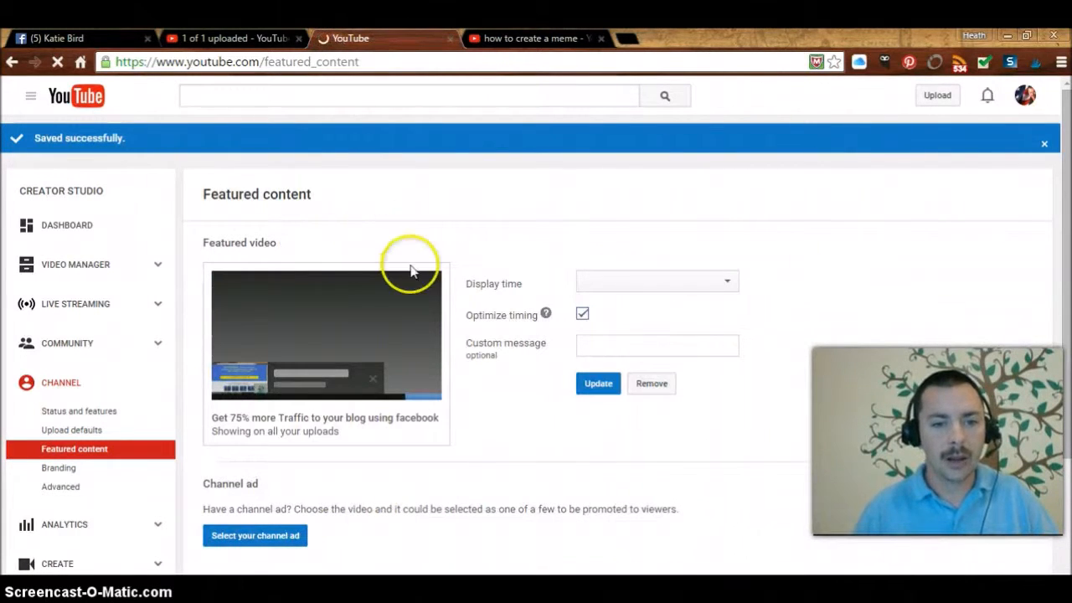
left_click(657, 280)
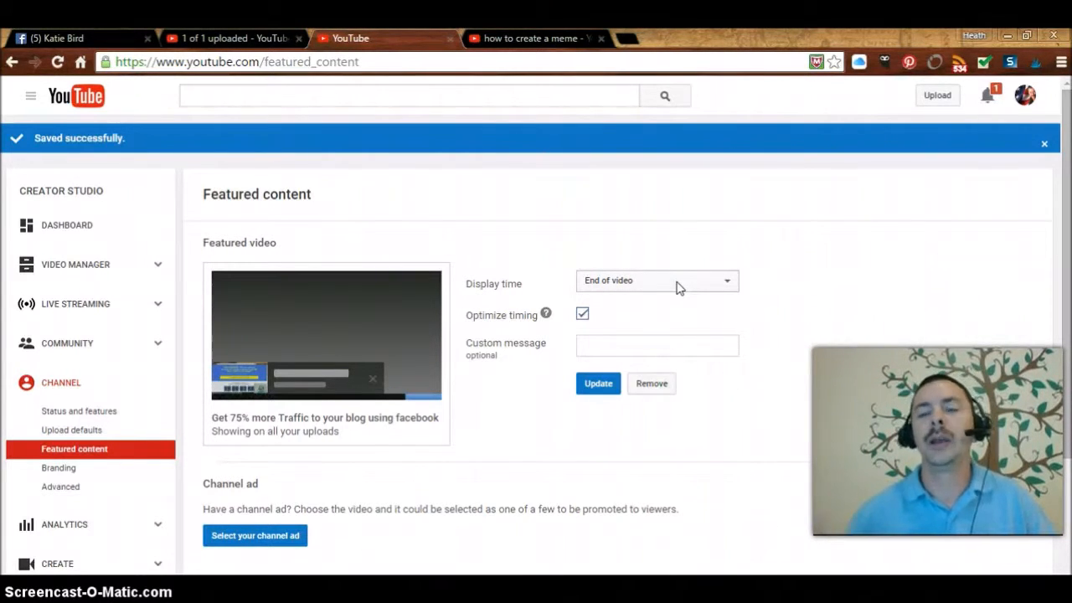
left_click(656, 280)
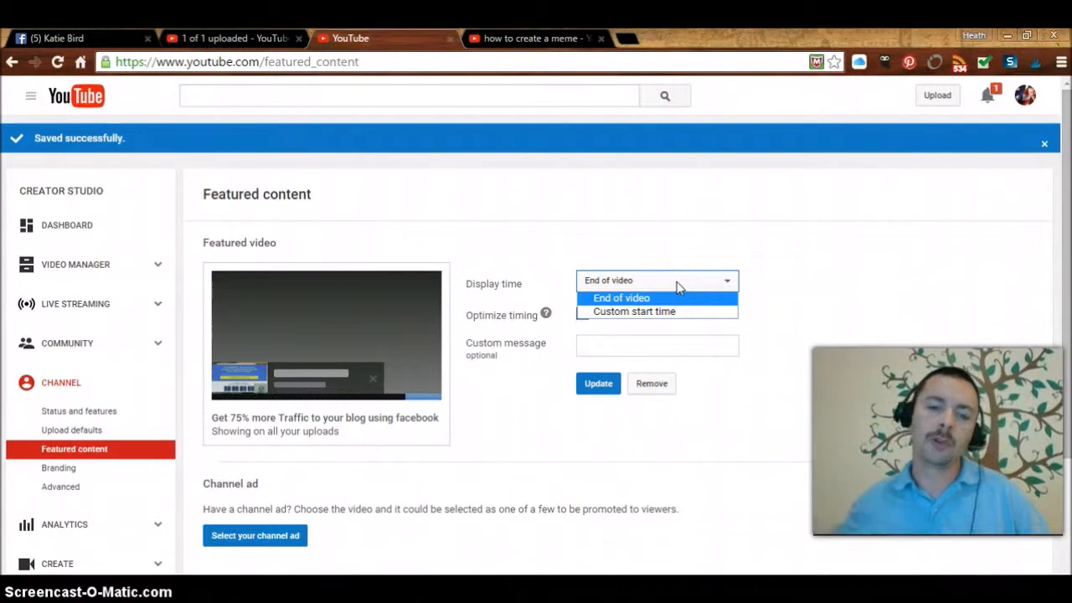
Set display time to Custom start time 01:30, keeping Optimize timing checked.
left_click(634, 311)
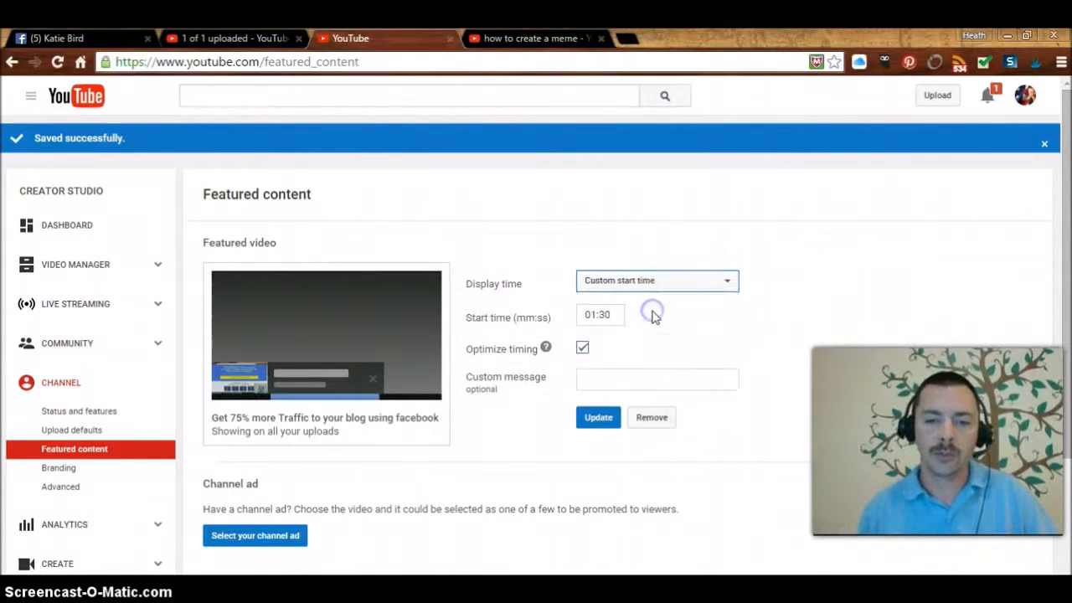
left_click(598, 314)
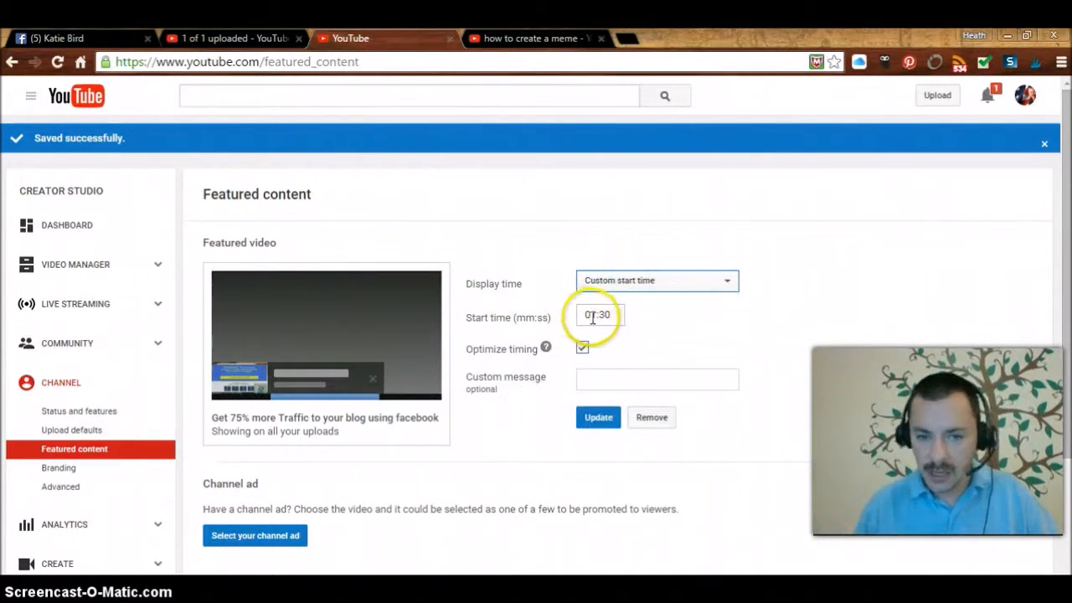
type("01:30")
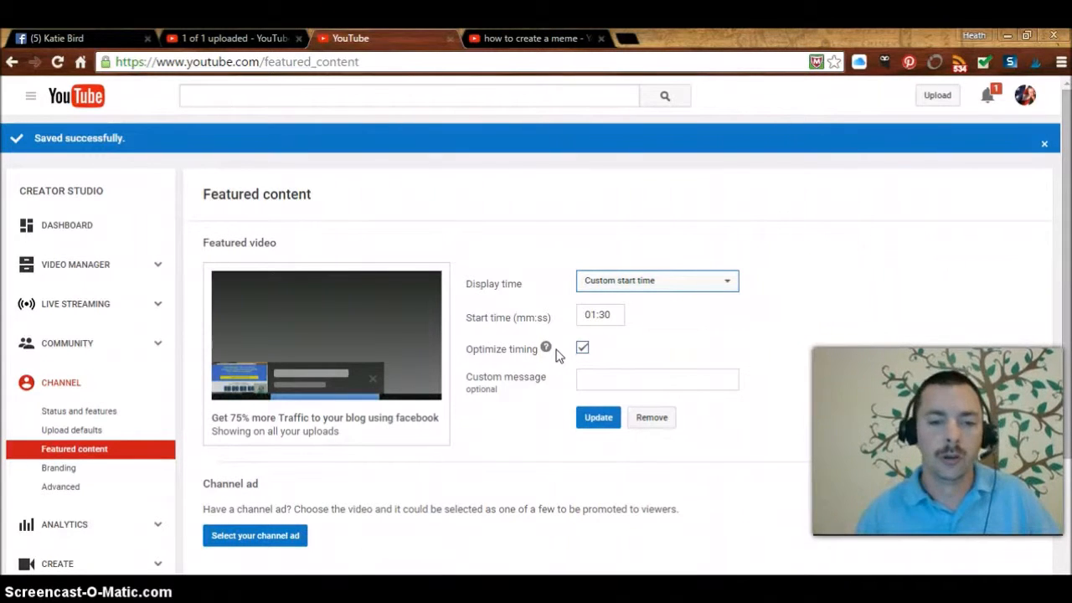
mouse_move(557, 383)
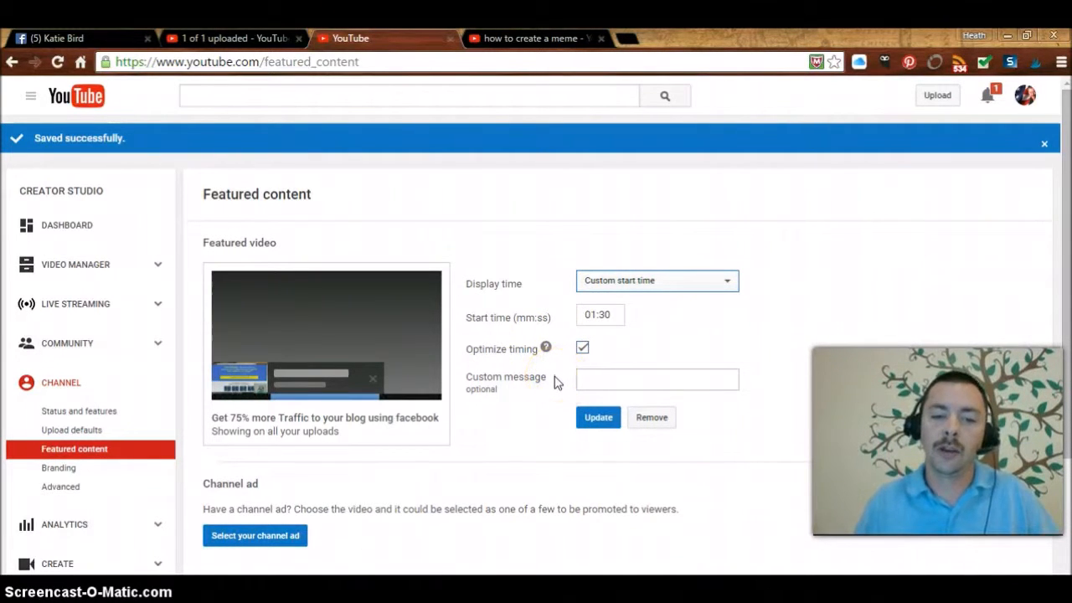